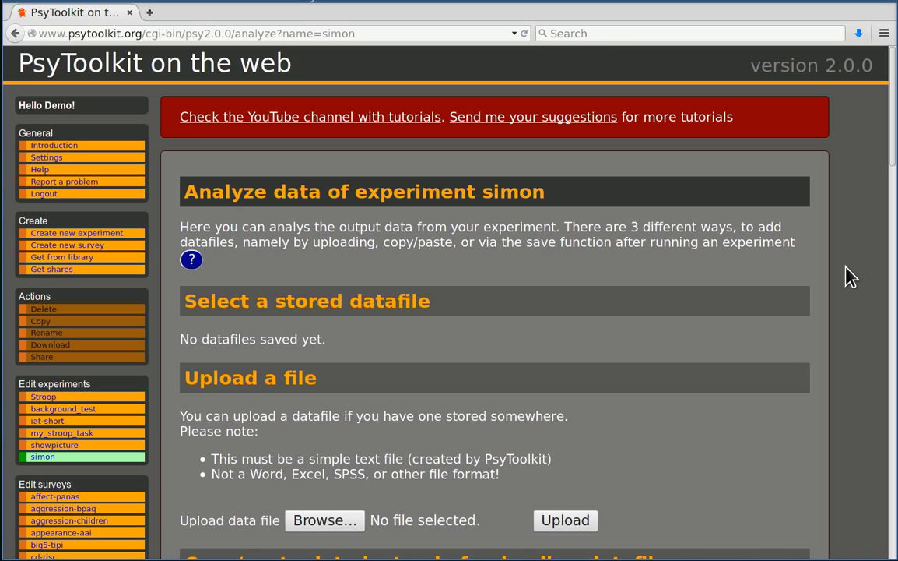
{"action": "mouse_move", "coordinate": [162, 239]}
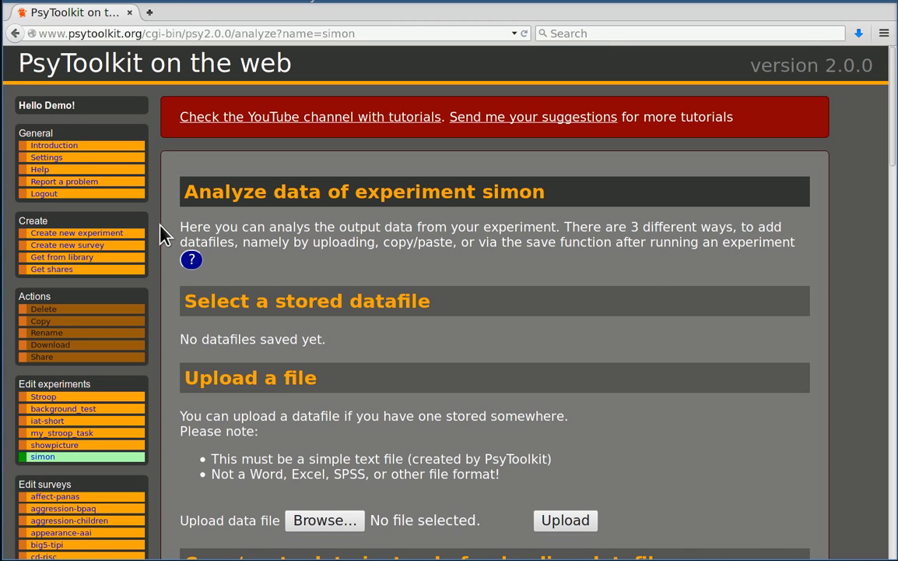
Open the simon experiment's script with its bitmaps, condition table and task definition.
{"action": "scroll", "scroll_direction": "down", "scroll_amount": 3}
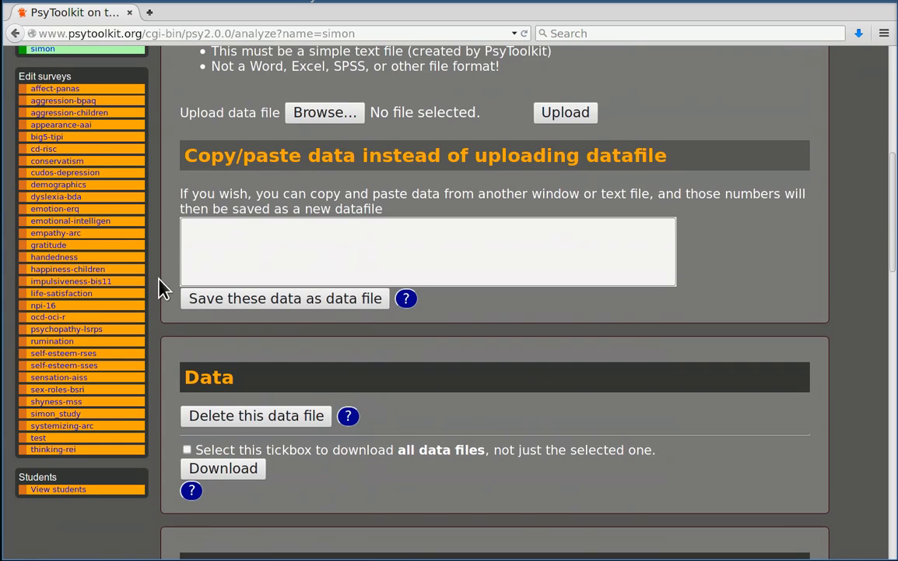
{"action": "mouse_move", "coordinate": [55, 413]}
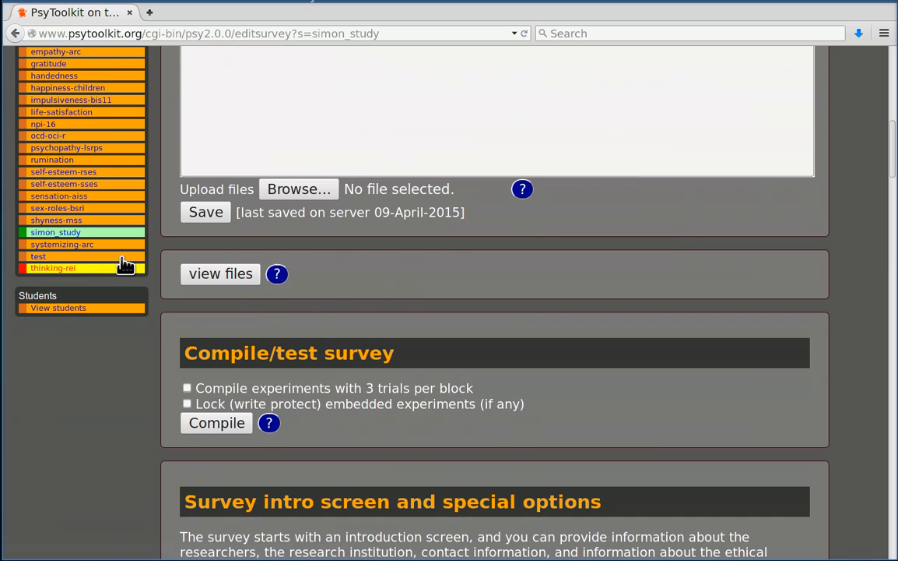
{"action": "scroll", "scroll_direction": "up", "scroll_amount": 3}
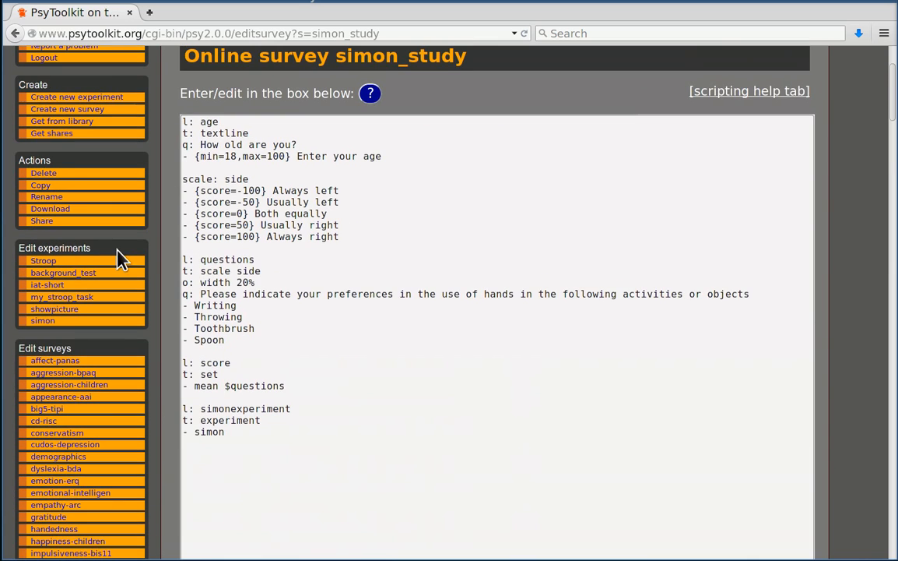
{"action": "left_click", "coordinate": [43, 321]}
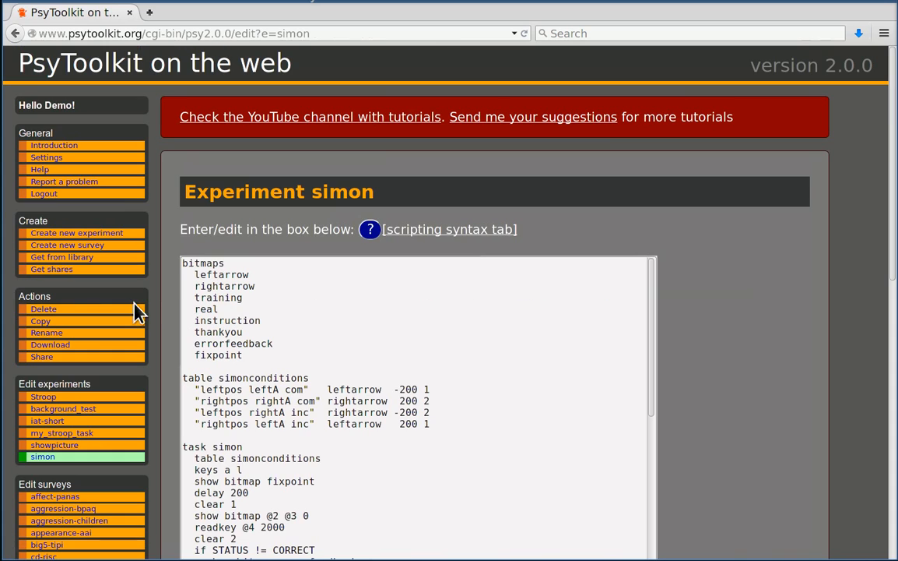
{"action": "scroll", "scroll_direction": "down", "scroll_amount": 3}
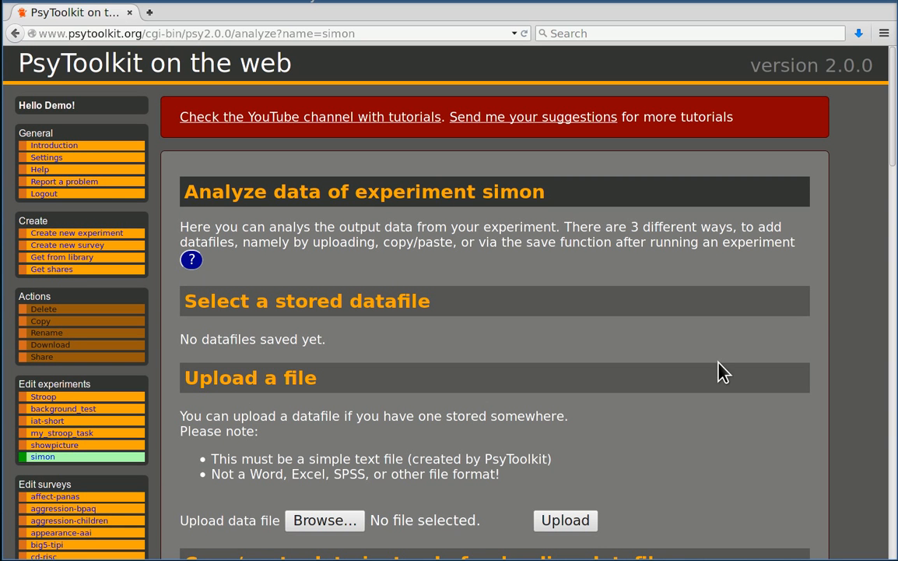
{"action": "mouse_move", "coordinate": [852, 298]}
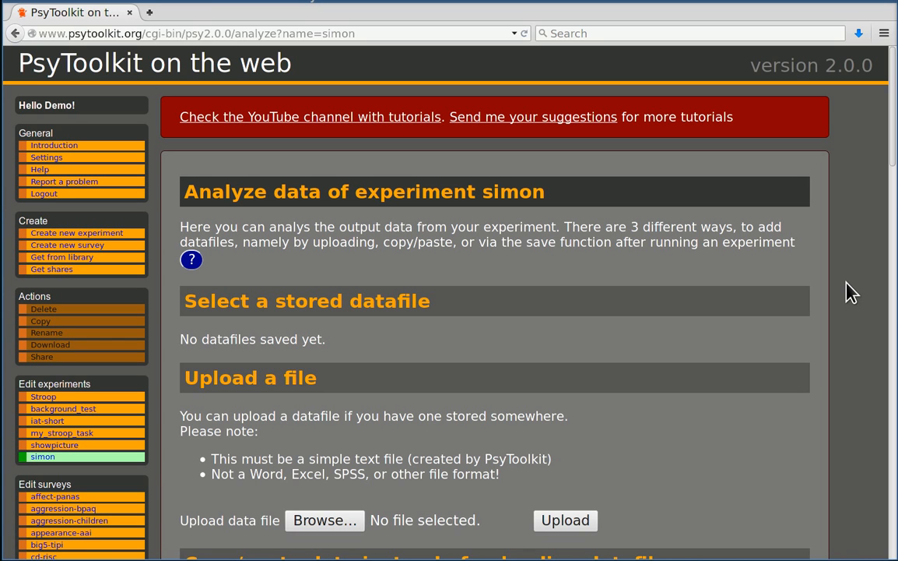
Review the column settings: reaction time 5, status 4, grouping 1 and 2, block 6.
{"action": "scroll", "scroll_direction": "down", "scroll_amount": 3}
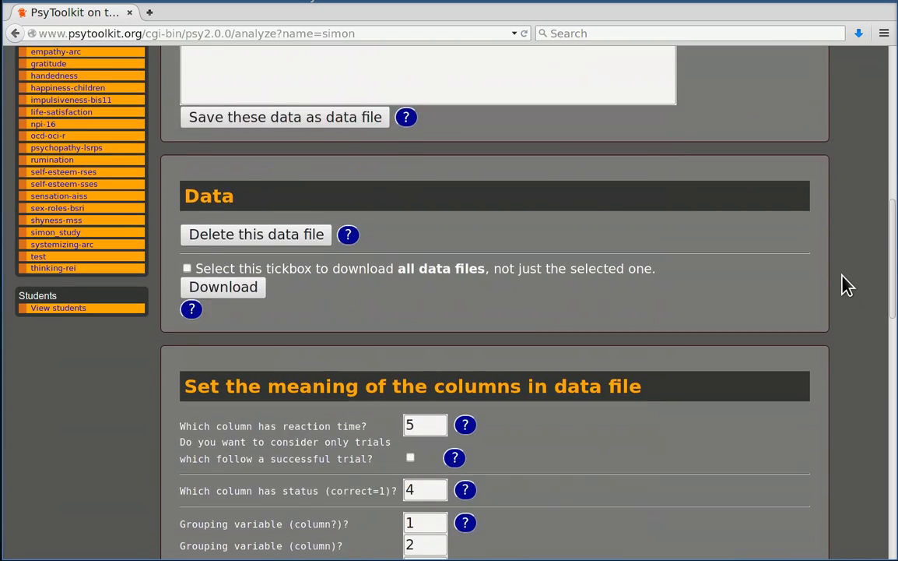
{"action": "scroll", "scroll_direction": "down", "scroll_amount": 3}
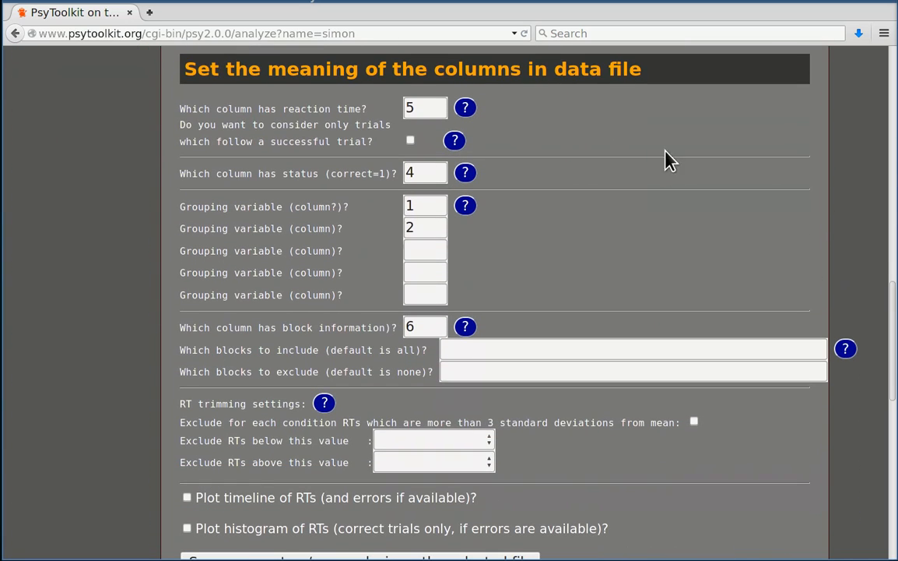
{"action": "left_click_drag", "start_coordinate": [183, 68], "coordinate": [354, 68]}
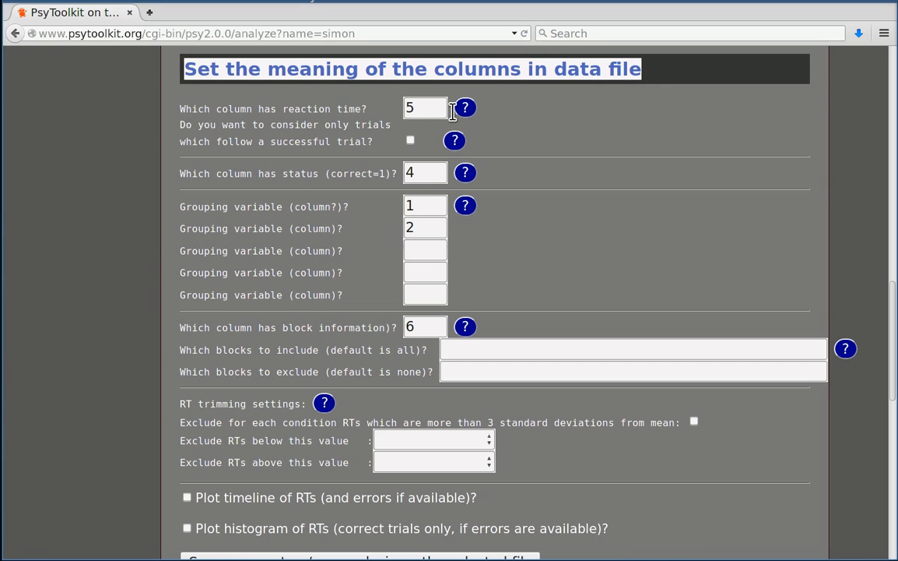
{"action": "mouse_move", "coordinate": [335, 126]}
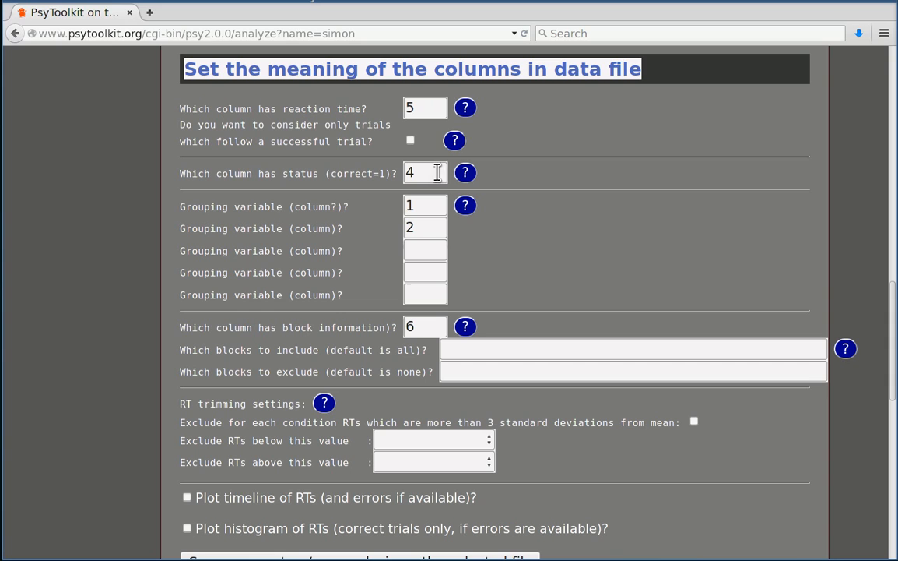
{"action": "mouse_move", "coordinate": [362, 229]}
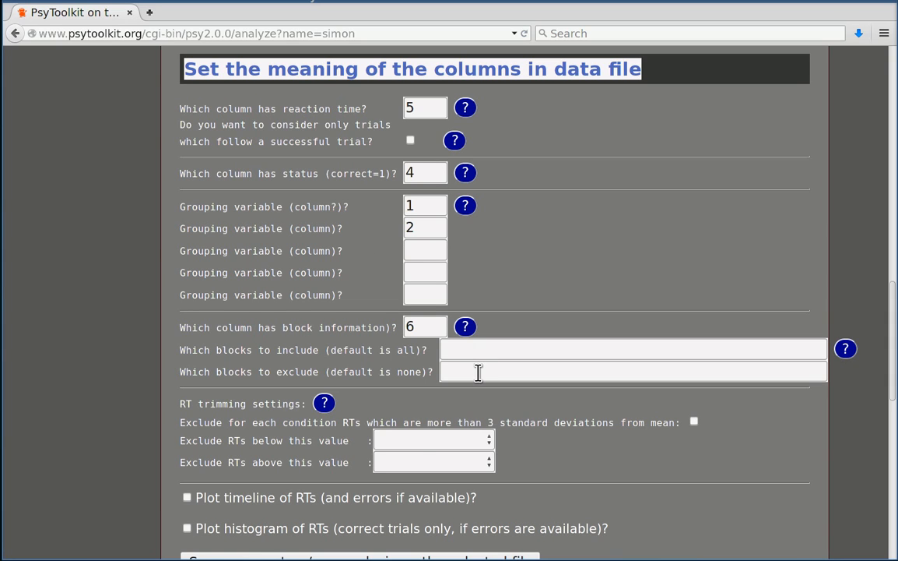
{"action": "mouse_move", "coordinate": [348, 228]}
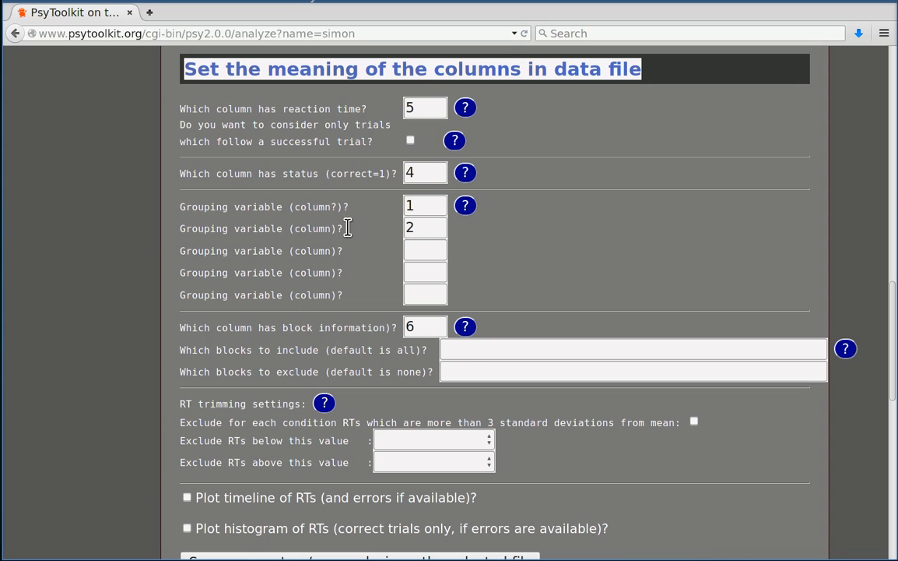
{"action": "scroll", "scroll_direction": "down", "scroll_amount": 3}
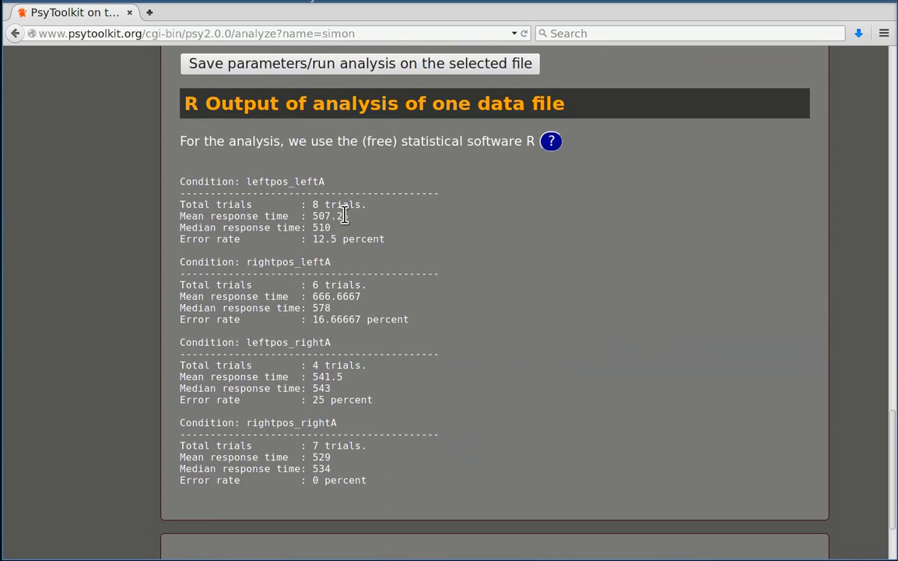
{"action": "mouse_move", "coordinate": [510, 254]}
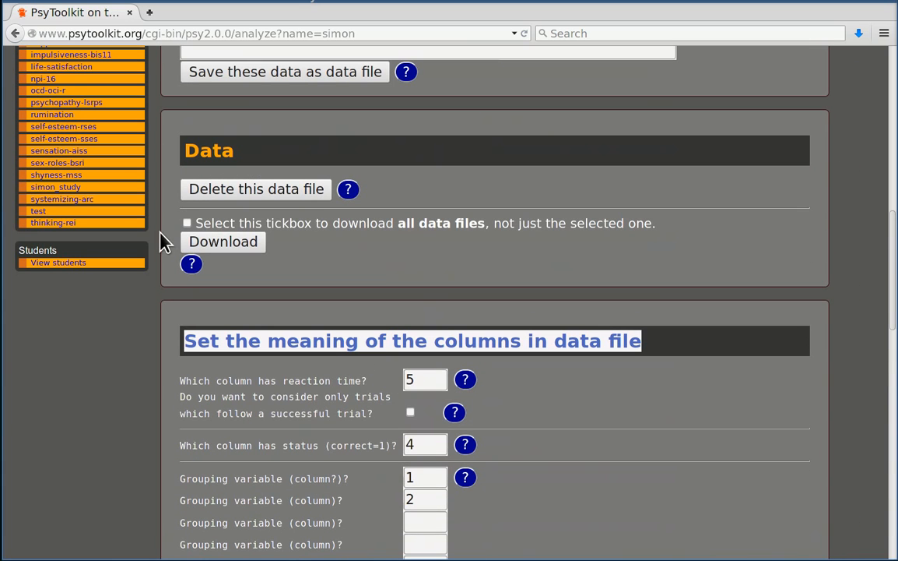
{"action": "mouse_move", "coordinate": [187, 203]}
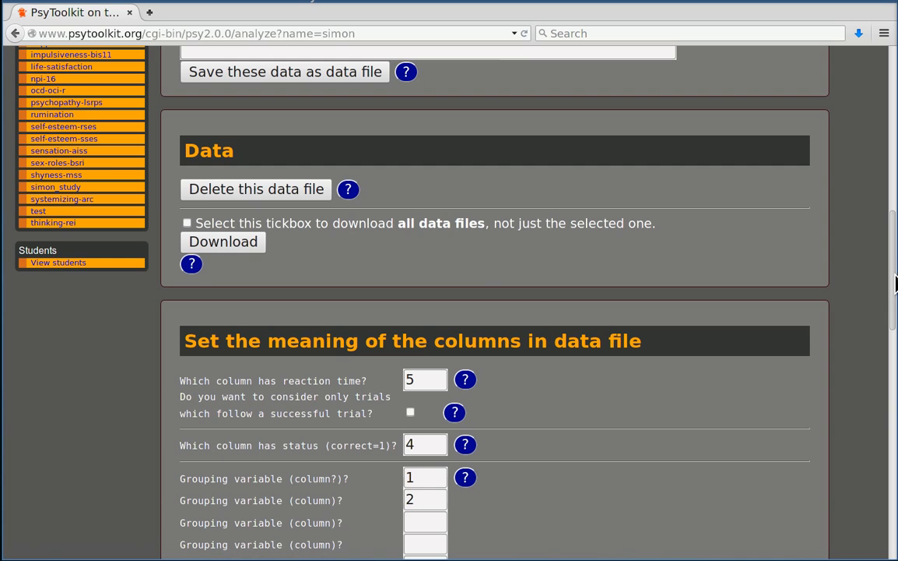
Scroll through the simon_study survey script: age, handedness scale, score and simon experiment.
{"action": "scroll", "scroll_direction": "down", "scroll_amount": 3}
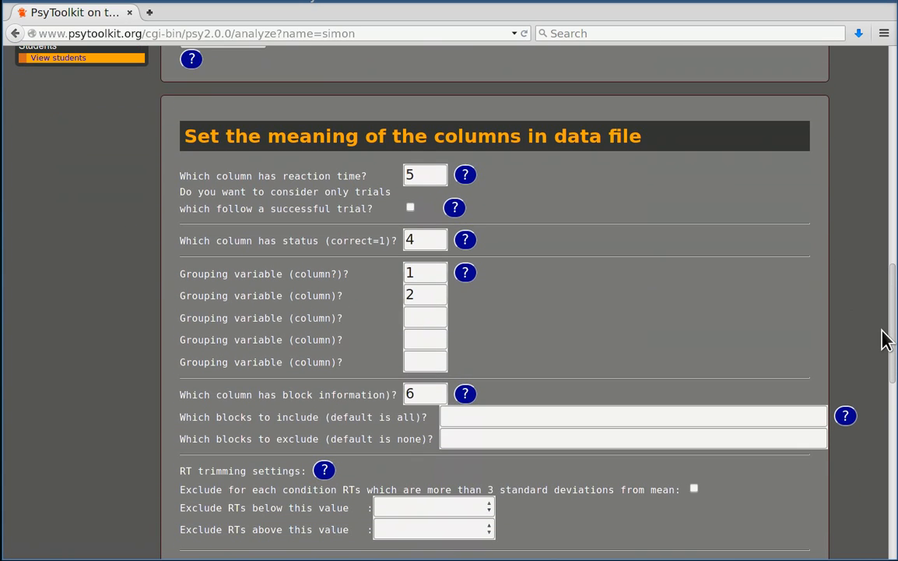
{"action": "scroll", "scroll_direction": "down", "scroll_amount": 3}
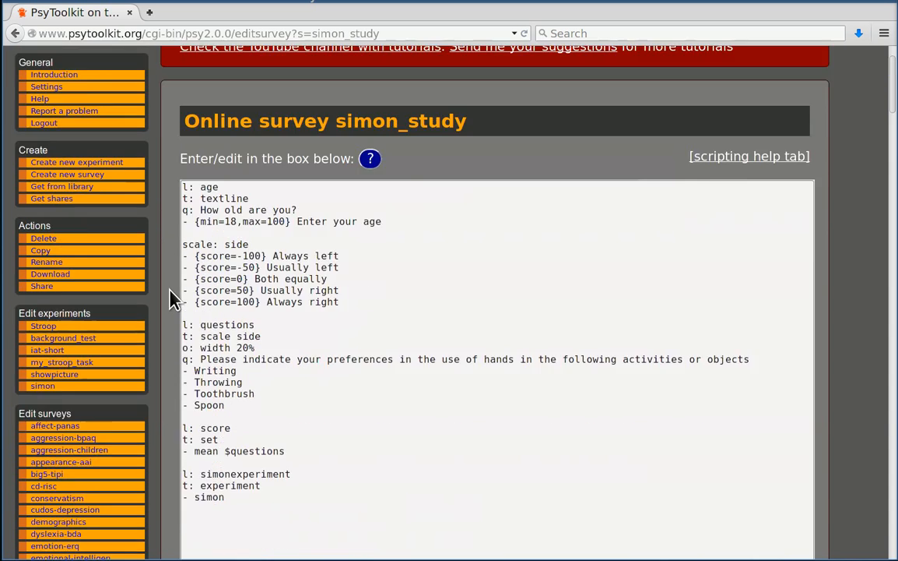
Scroll to the Download participant data box showing datafiles from 6 participants.
{"action": "scroll", "scroll_direction": "down", "scroll_amount": 3}
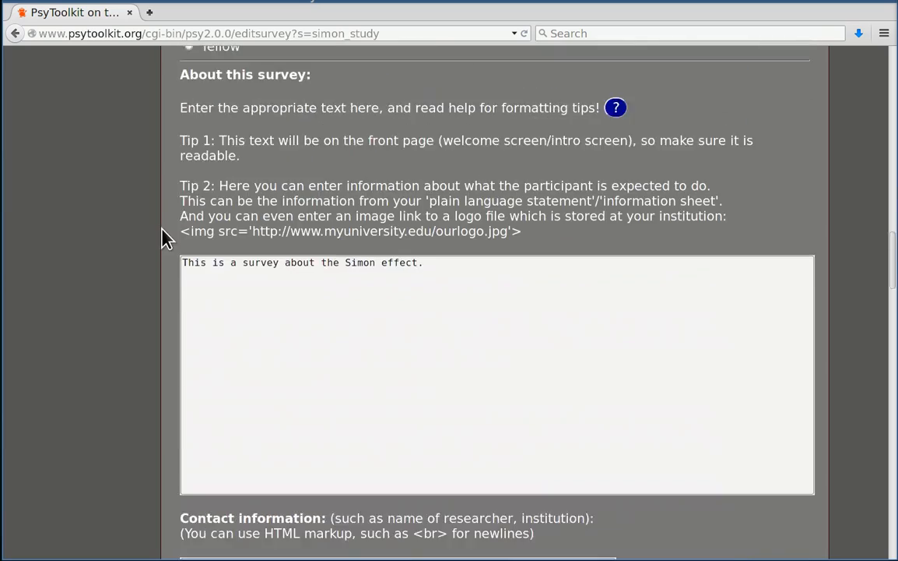
{"action": "scroll", "scroll_direction": "down", "scroll_amount": 3}
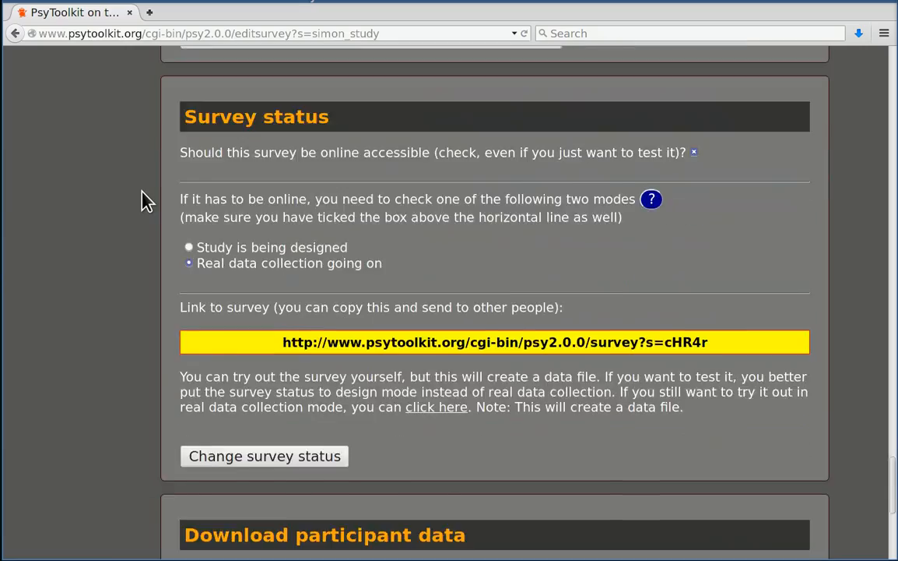
{"action": "scroll", "scroll_direction": "down", "scroll_amount": 3}
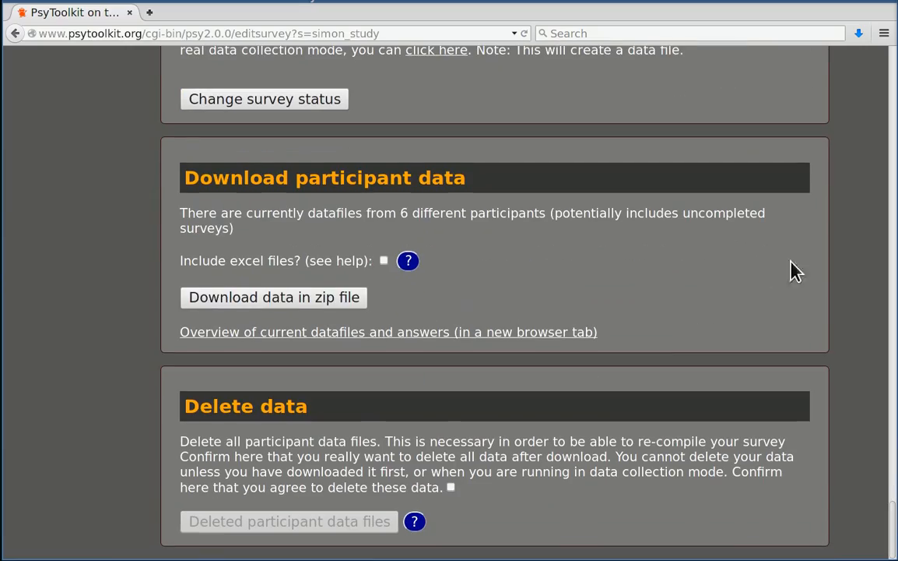
{"action": "mouse_move", "coordinate": [856, 333]}
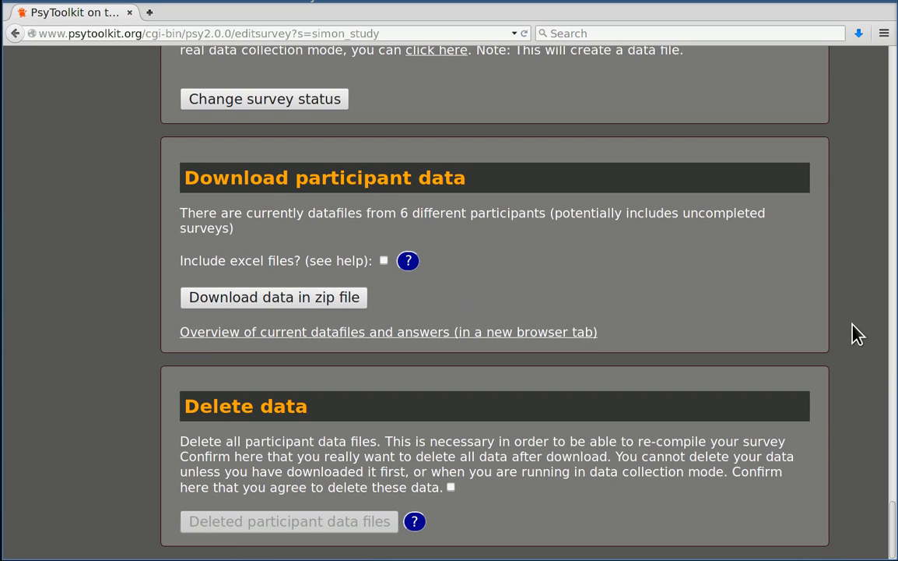